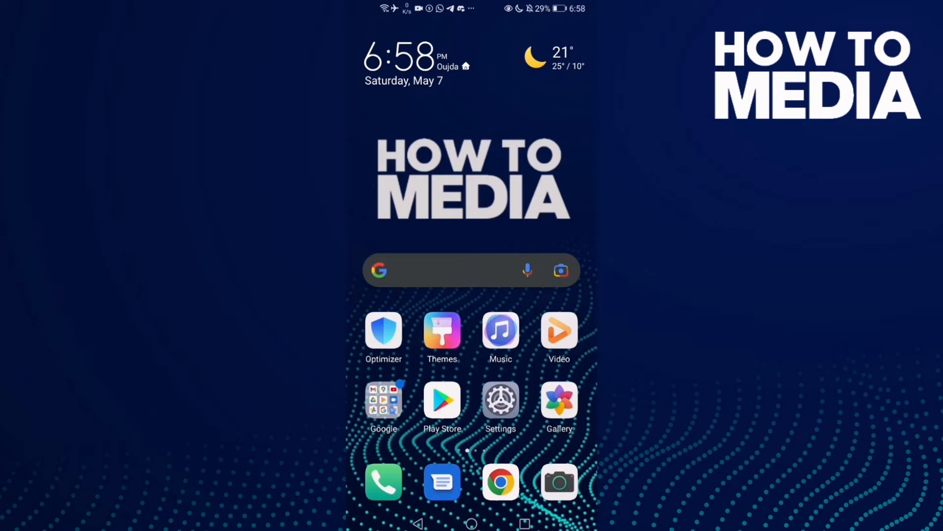
# - Swipe left to the home screen page showing the Facebook icon
pyautogui.hscroll(-3)
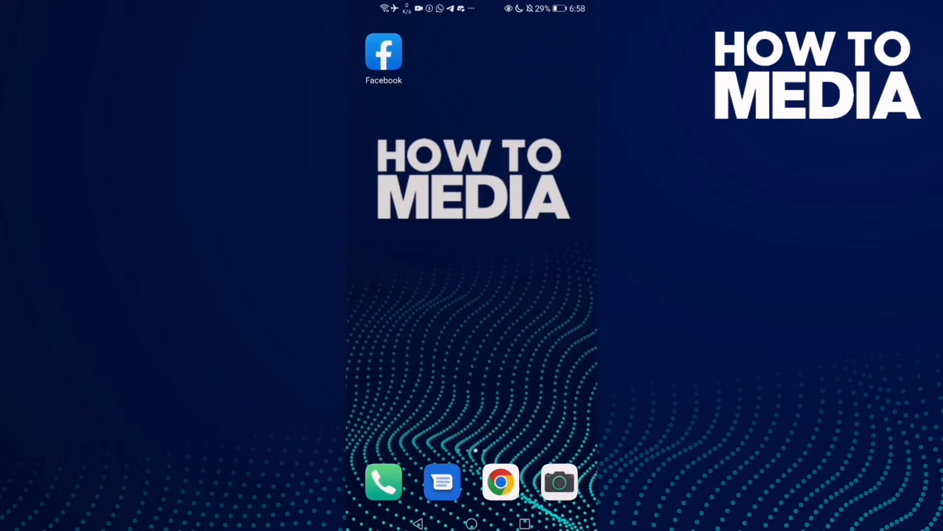
# - Launch Facebook and reach Settings & privacy through the main menu
pyautogui.click(383, 53)
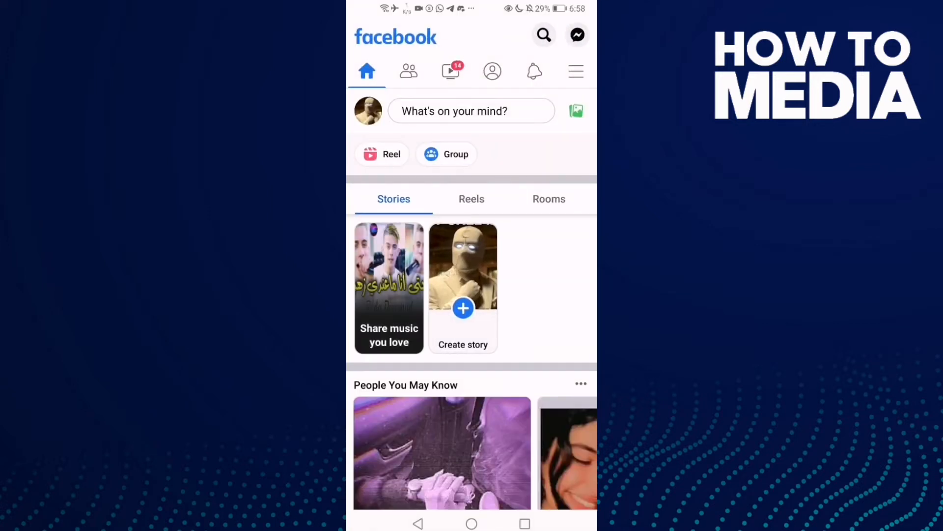
pyautogui.click(575, 71)
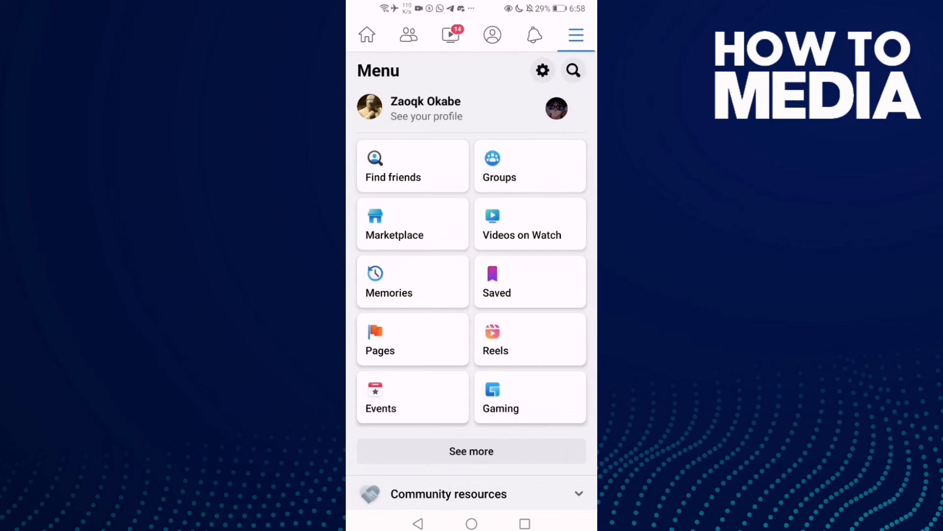
pyautogui.scroll(-3)
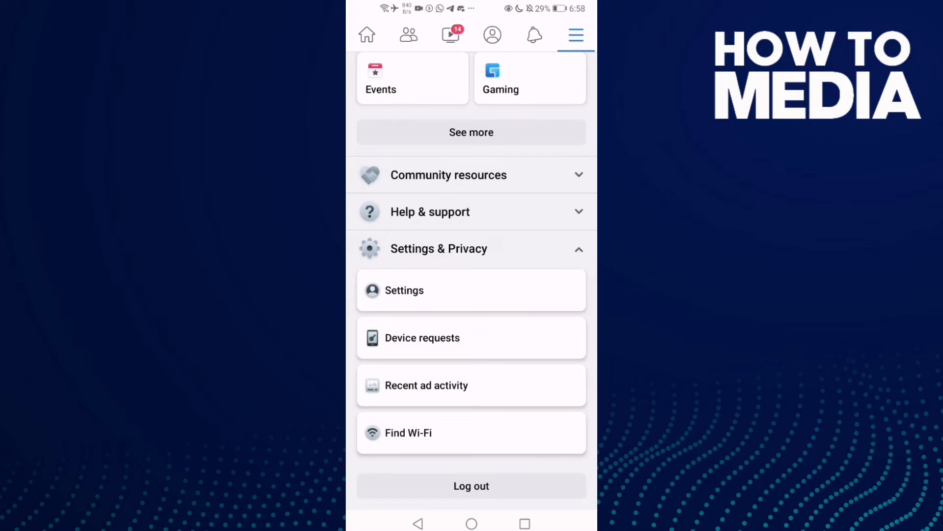
pyautogui.click(404, 290)
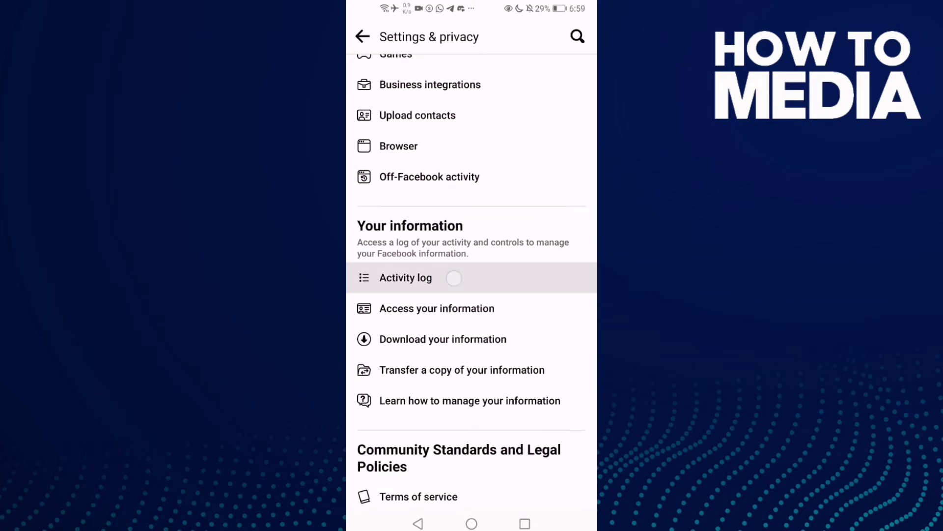
# - Open the Activity Log and scroll down through its category list
pyautogui.click(406, 277)
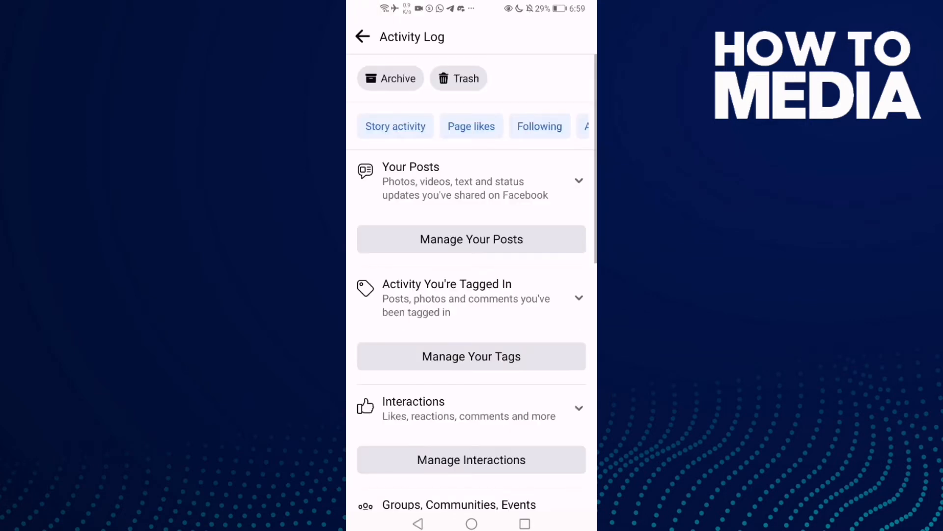
pyautogui.scroll(-3)
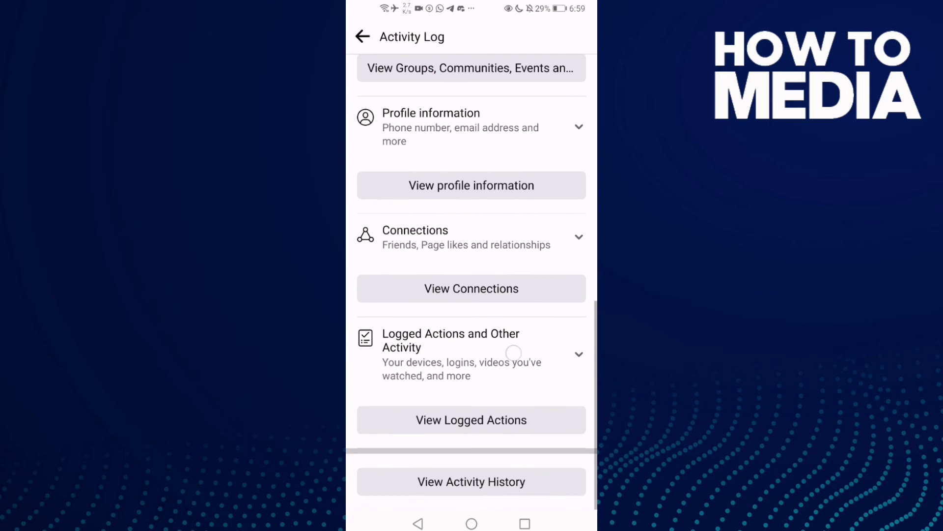
pyautogui.scroll(-3)
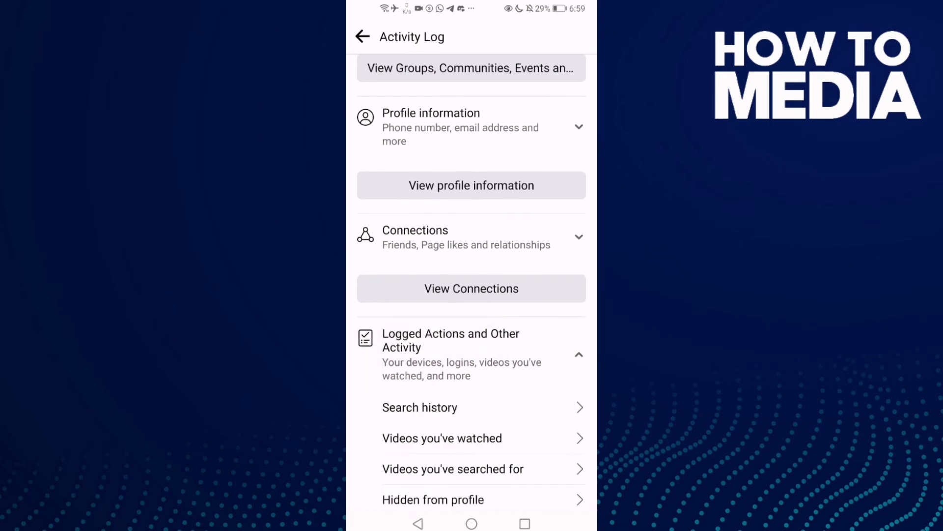
pyautogui.scroll(-3)
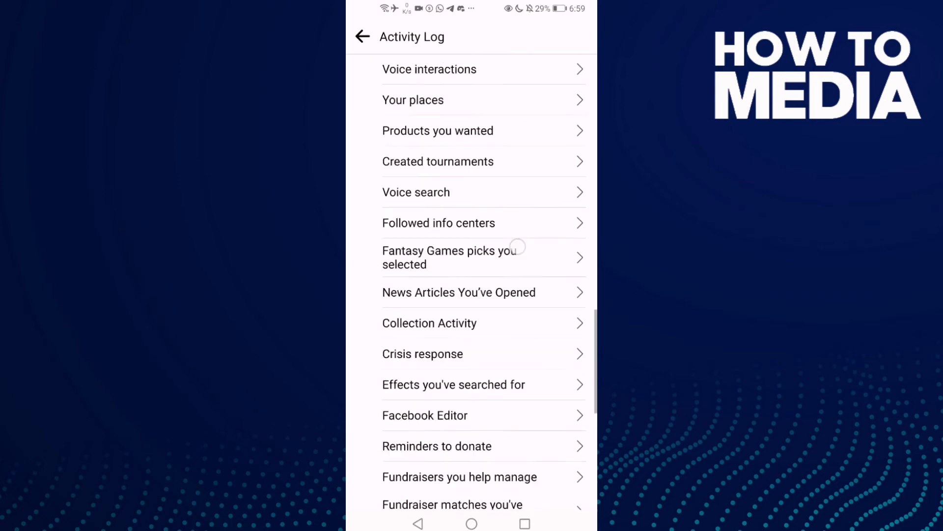
pyautogui.scroll(-3)
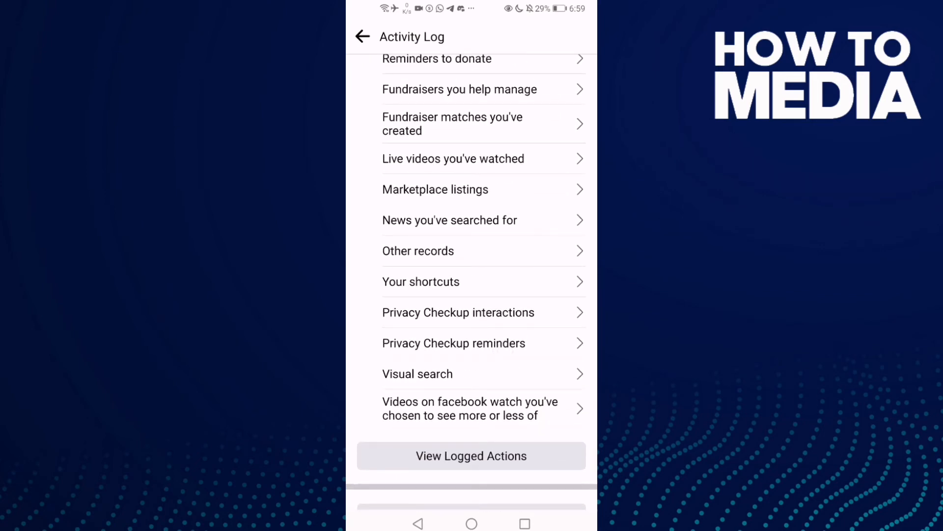
# - View the empty Privacy Checkup reminders log, then return to the home screen
pyautogui.click(472, 456)
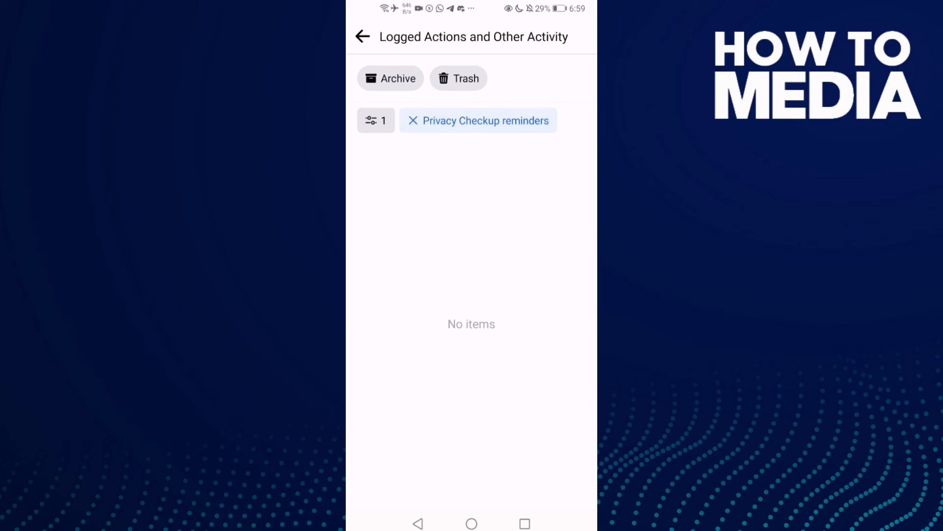
pyautogui.click(471, 522)
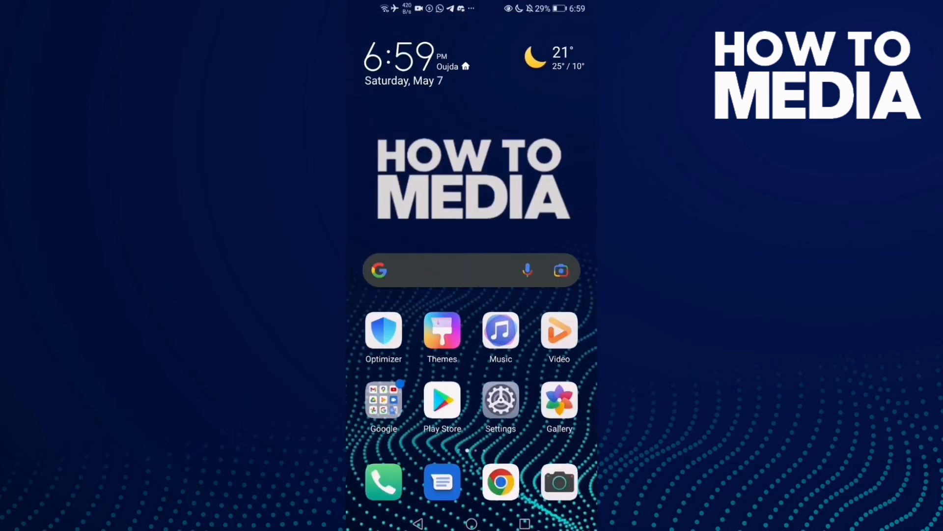